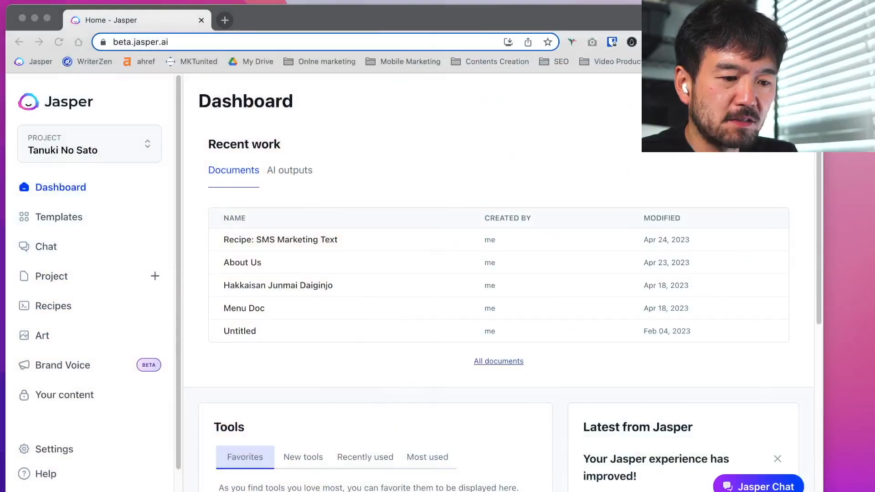
{"action": "mouse_move", "coordinate": [395, 131]}
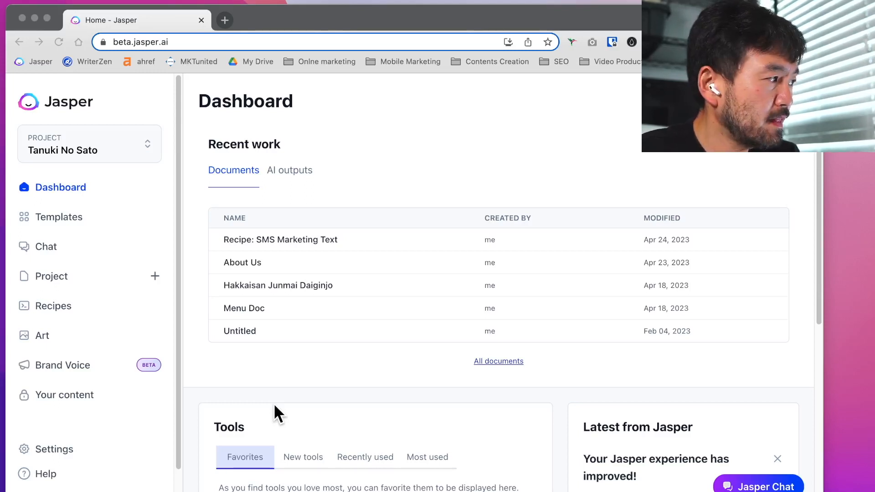
{"action": "mouse_move", "coordinate": [192, 311]}
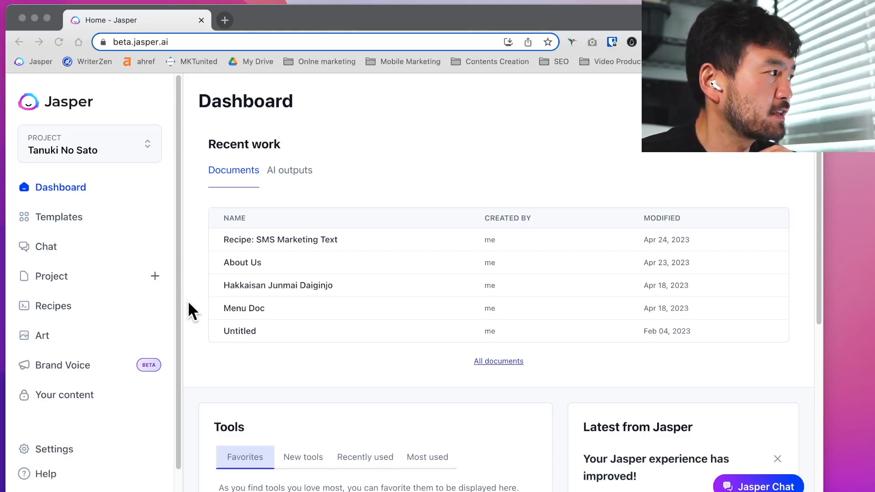
Go to Brand Voice, peek at Memories, and return to the empty Voices form.
{"action": "left_click", "coordinate": [90, 143]}
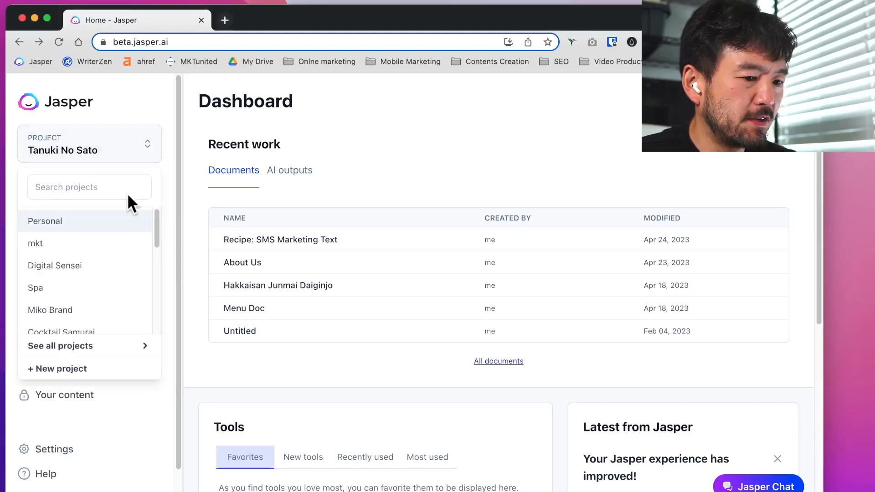
{"action": "left_click", "coordinate": [148, 143]}
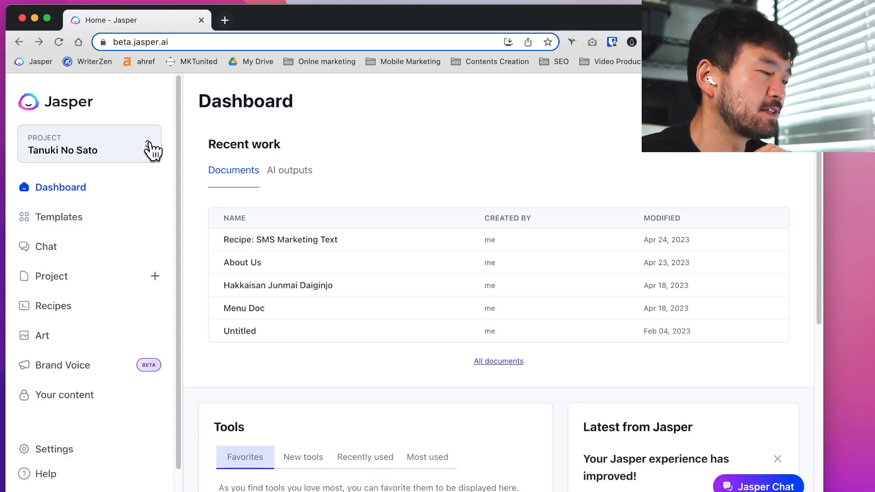
{"action": "mouse_move", "coordinate": [133, 173]}
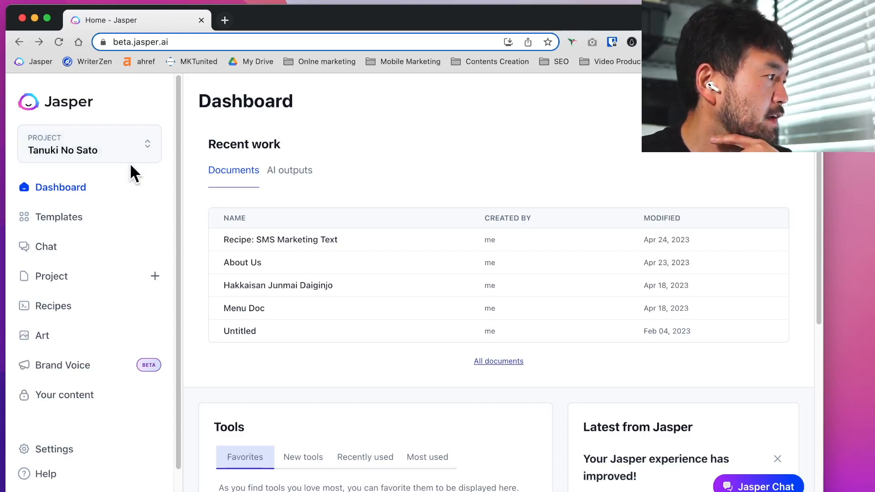
{"action": "mouse_move", "coordinate": [124, 203]}
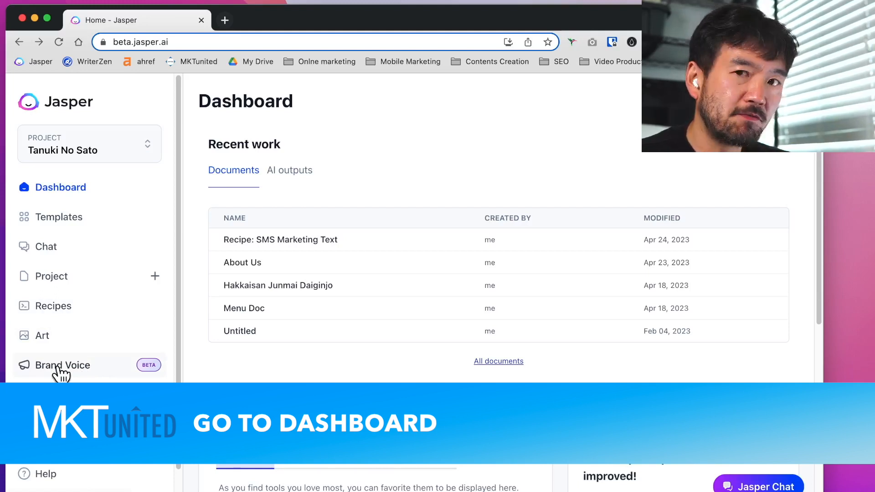
{"action": "left_click", "coordinate": [62, 365]}
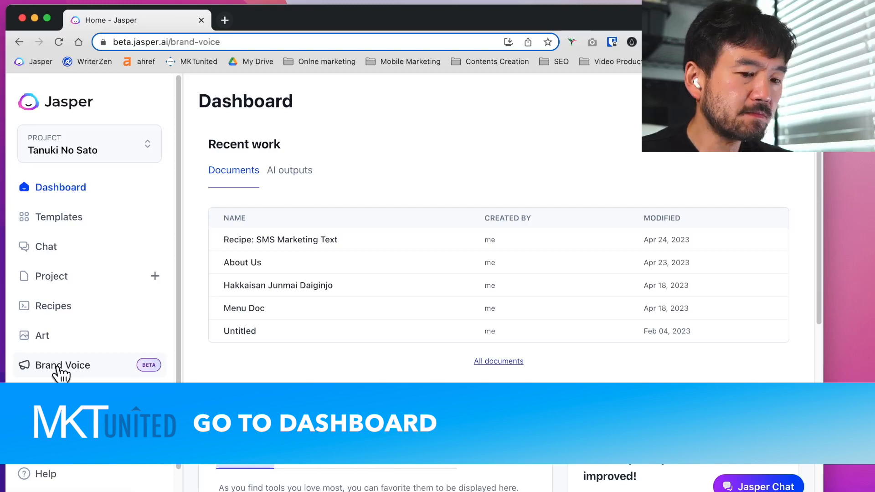
{"action": "left_click", "coordinate": [63, 365]}
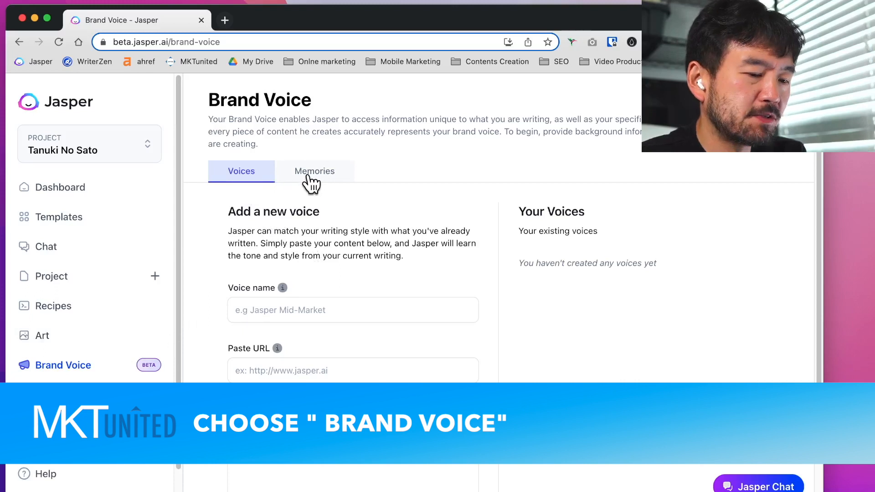
{"action": "mouse_move", "coordinate": [310, 177]}
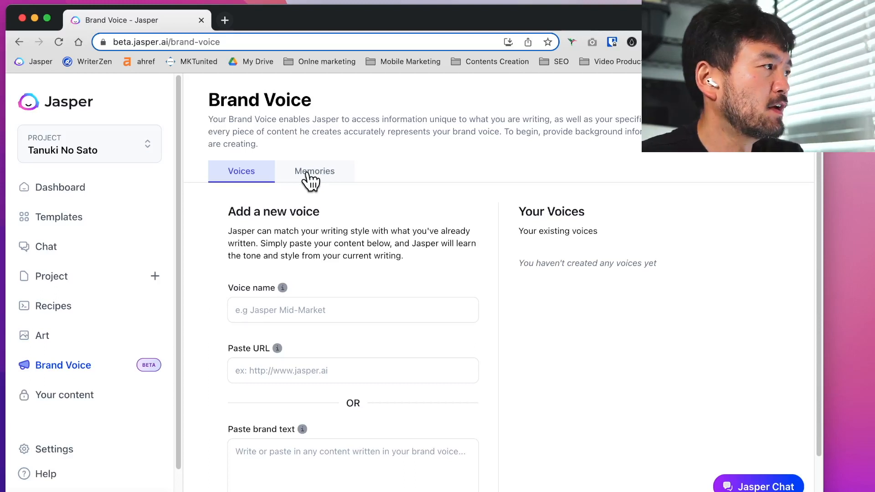
{"action": "left_click", "coordinate": [315, 171]}
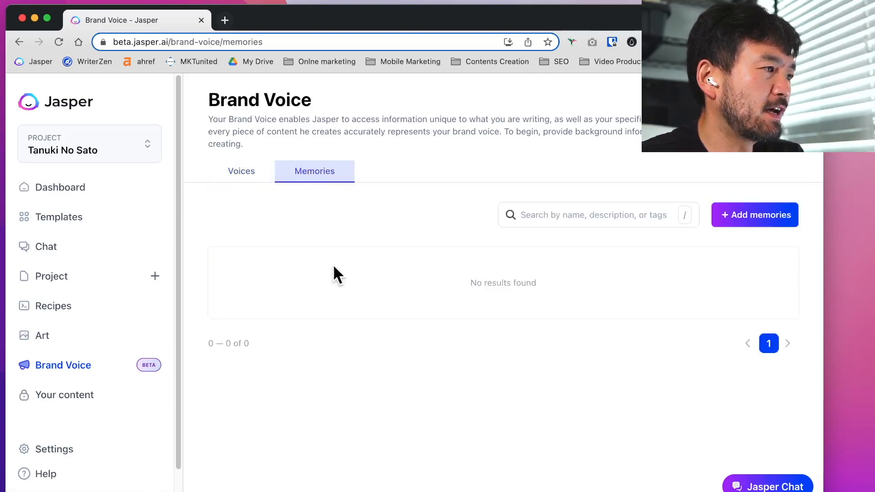
{"action": "mouse_move", "coordinate": [241, 171]}
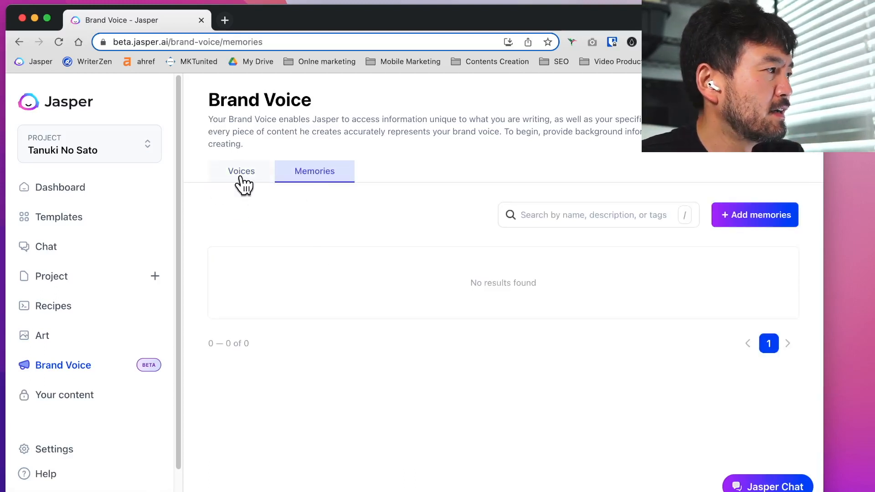
{"action": "left_click", "coordinate": [241, 172]}
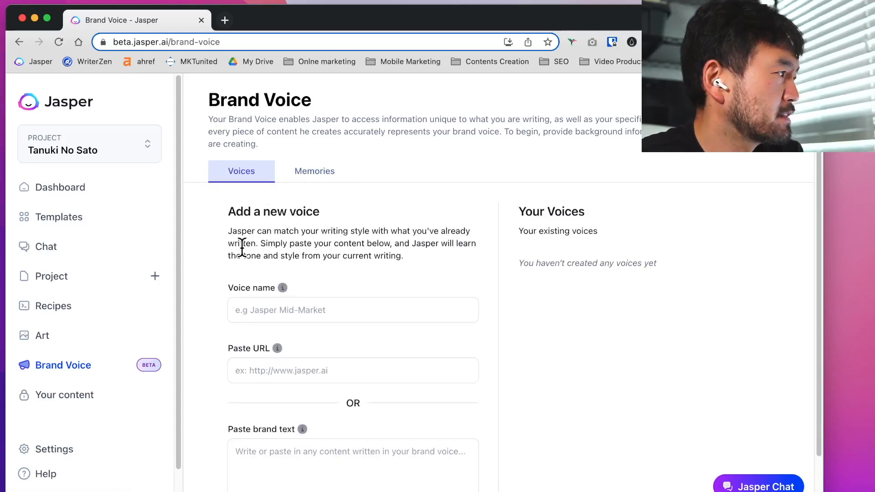
{"action": "mouse_move", "coordinate": [295, 237]}
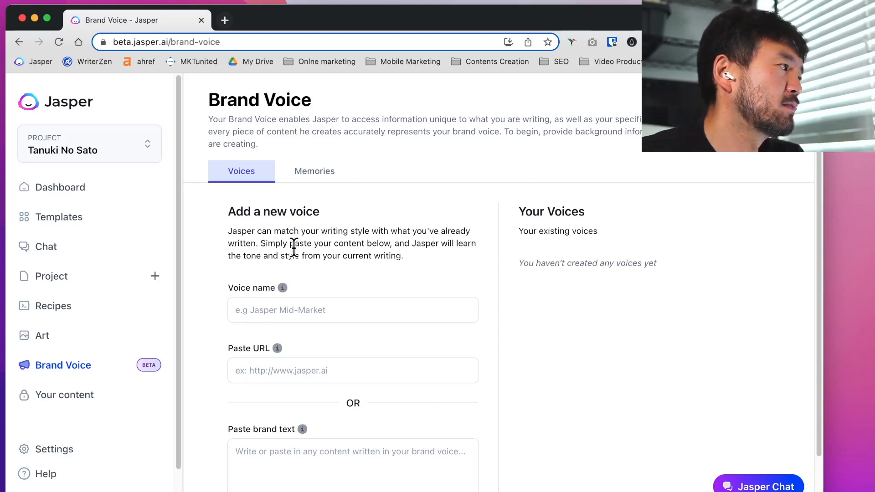
{"action": "mouse_move", "coordinate": [383, 283]}
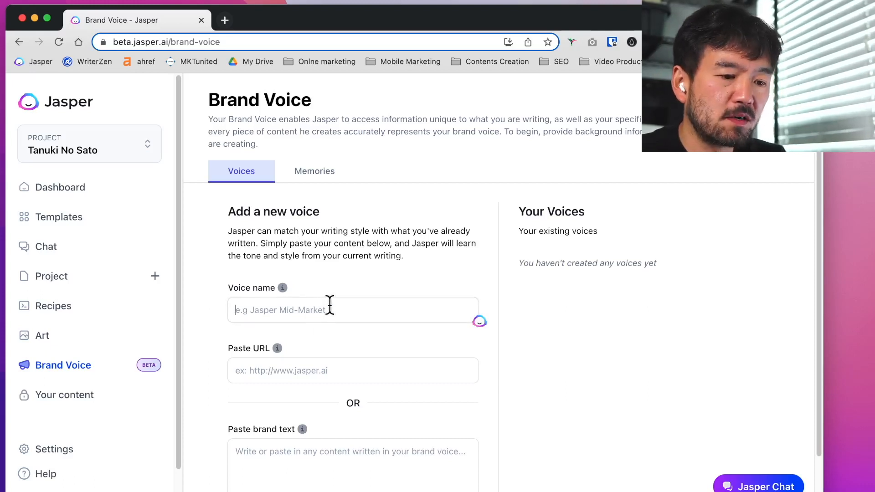
{"action": "type", "text": "Izakaya"}
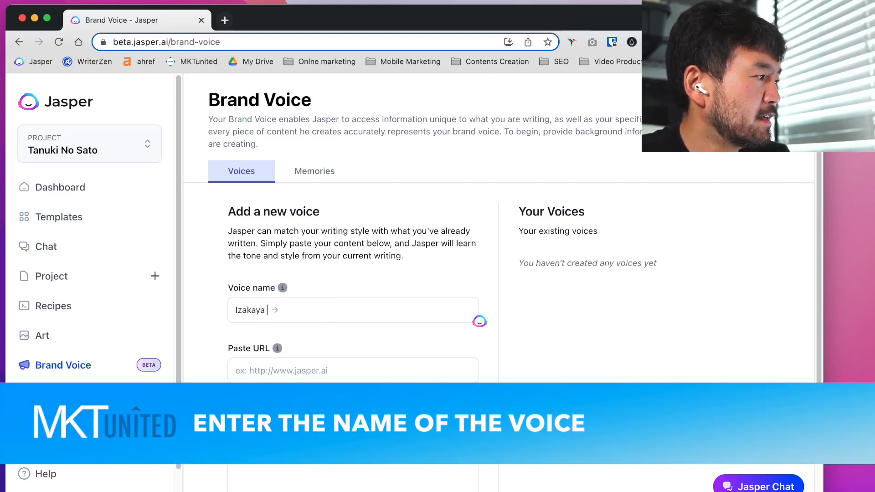
{"action": "type", "text": "Akatsuki"}
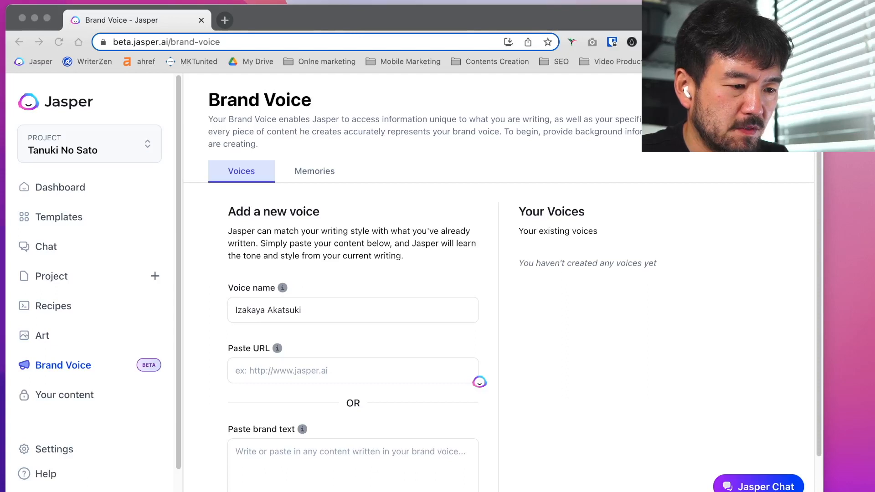
{"action": "mouse_move", "coordinate": [581, 257]}
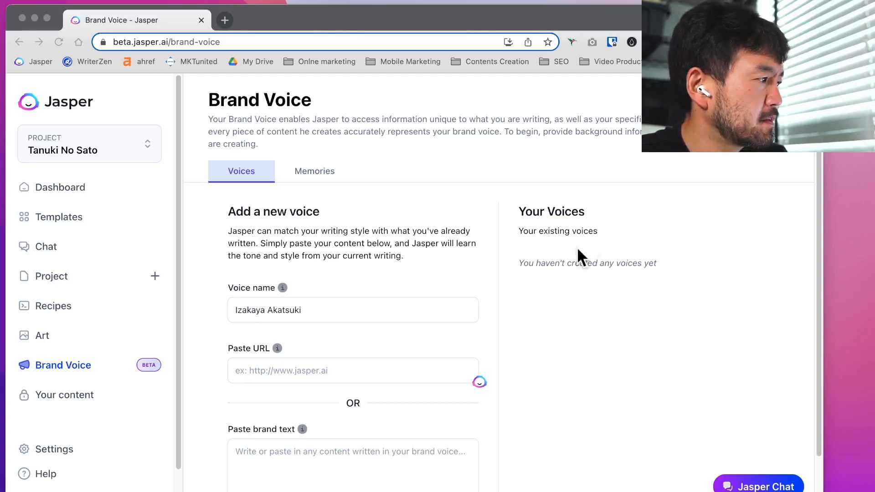
{"action": "type", "text": "http://izakayaakatsuki.com/"}
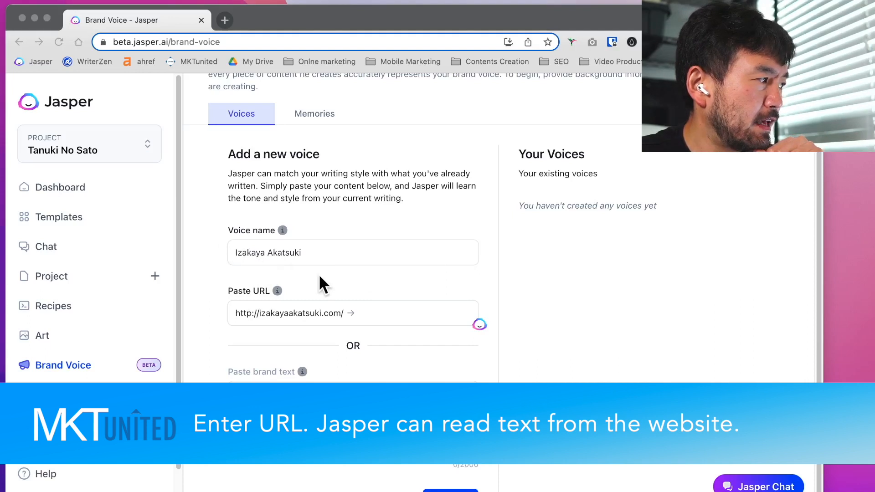
{"action": "mouse_move", "coordinate": [280, 332]}
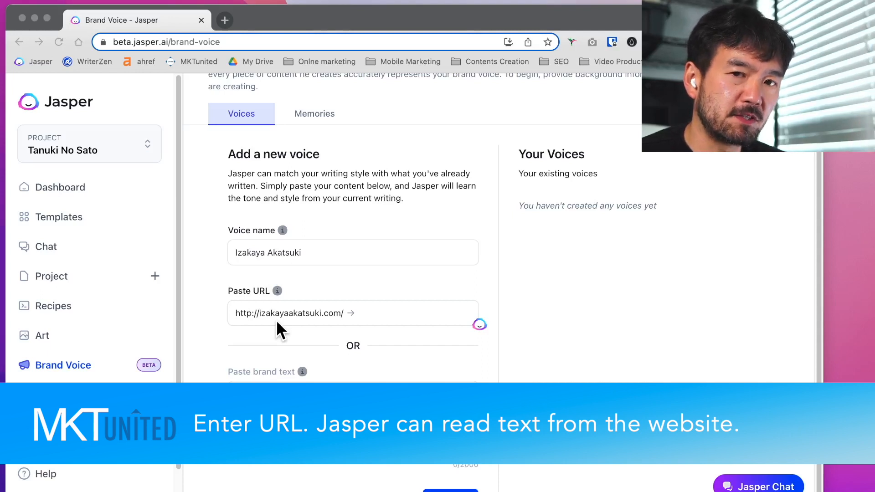
{"action": "mouse_move", "coordinate": [243, 360]}
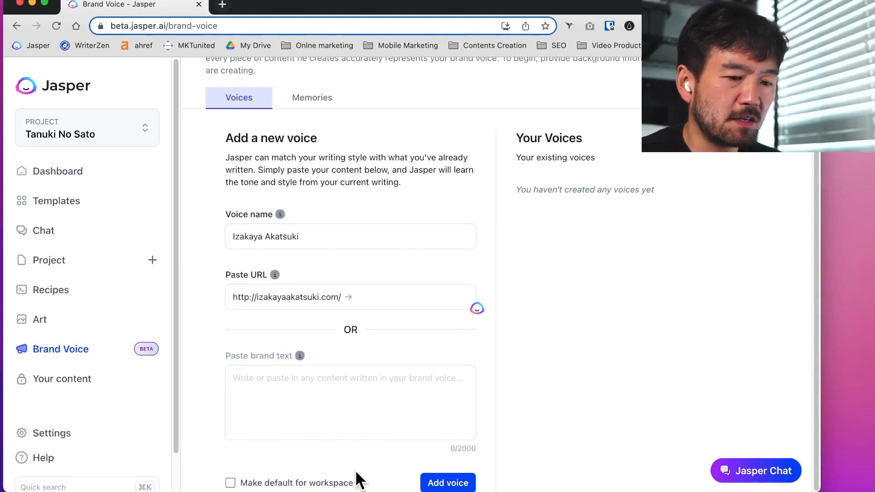
{"action": "mouse_move", "coordinate": [394, 484]}
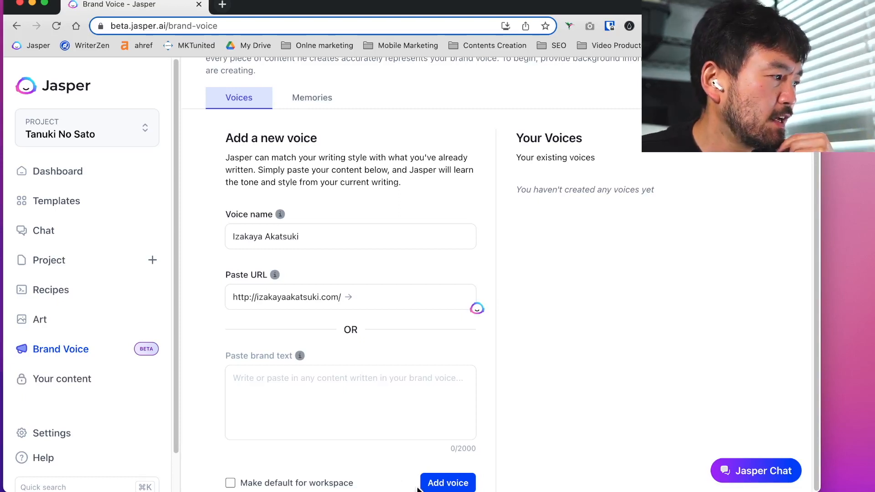
{"action": "left_click", "coordinate": [446, 483]}
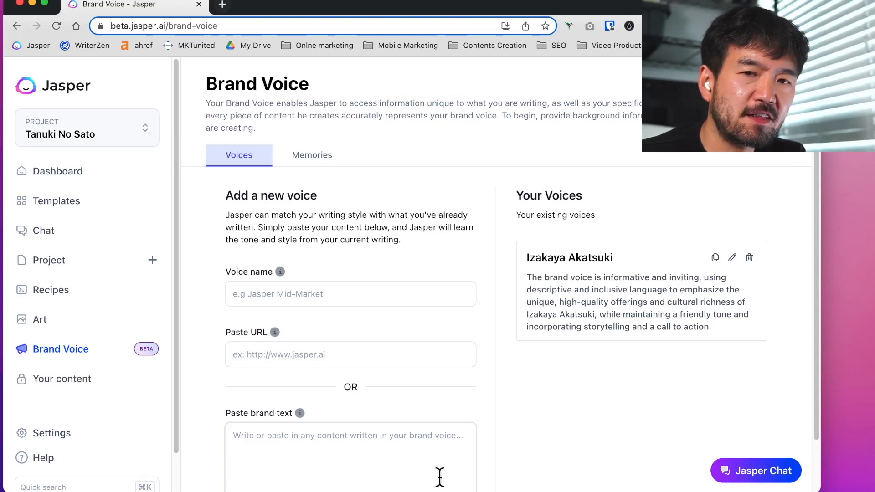
{"action": "mouse_move", "coordinate": [678, 486]}
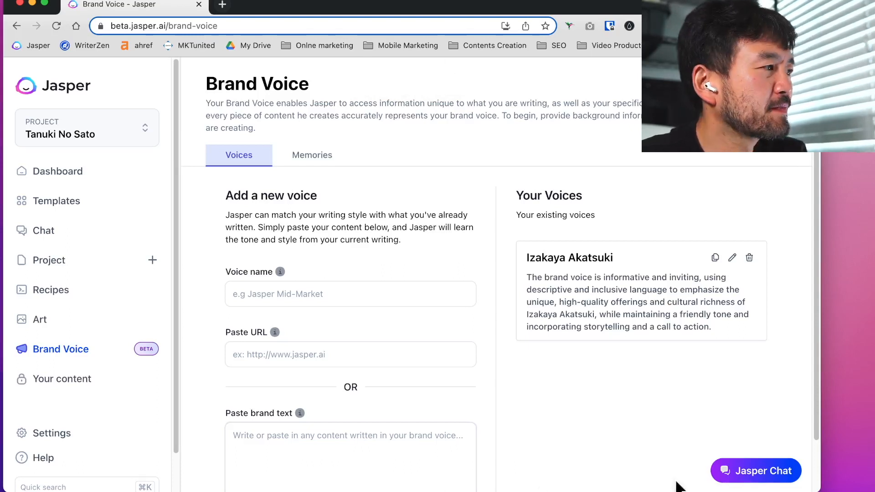
{"action": "mouse_move", "coordinate": [538, 278]}
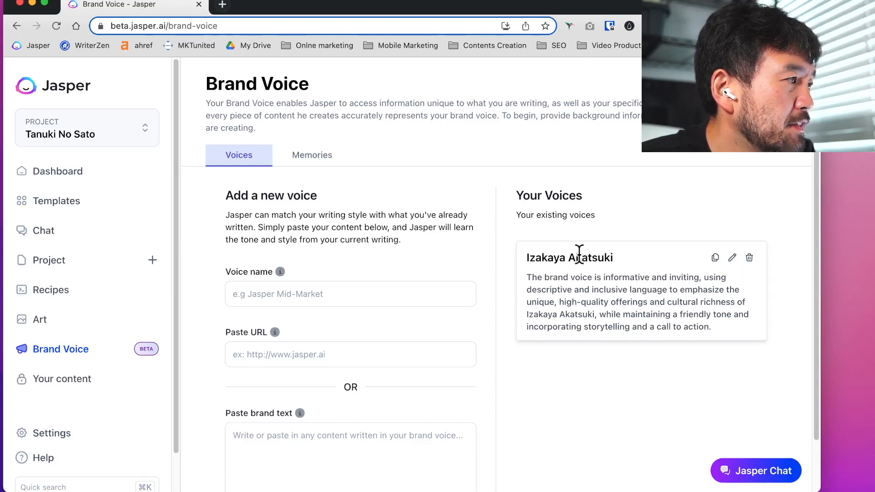
{"action": "mouse_move", "coordinate": [698, 275]}
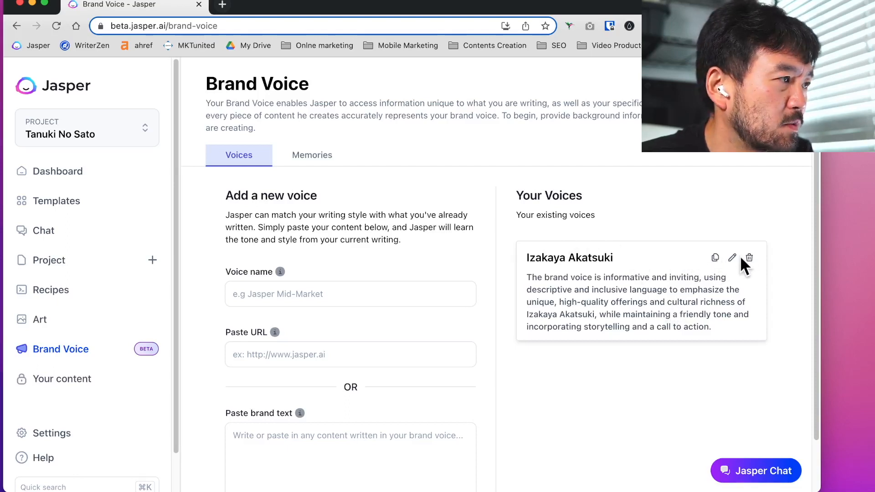
{"action": "left_click", "coordinate": [732, 257]}
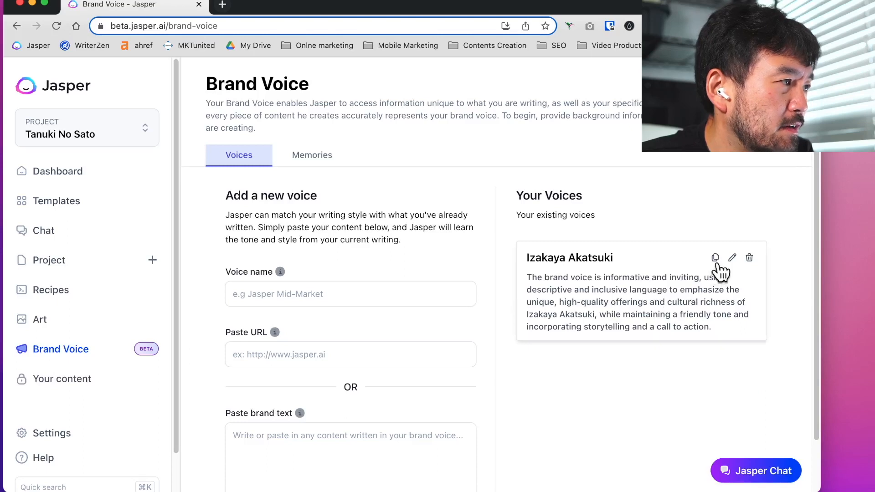
{"action": "left_click", "coordinate": [715, 257]}
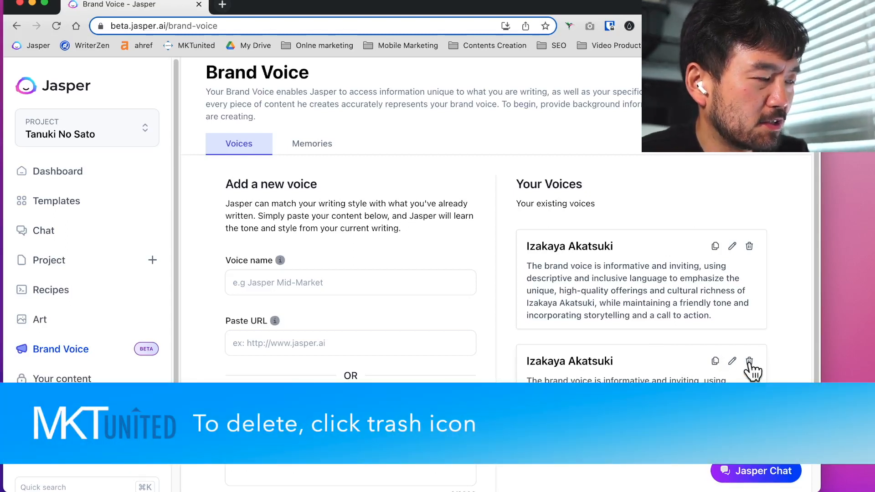
{"action": "left_click", "coordinate": [749, 361]}
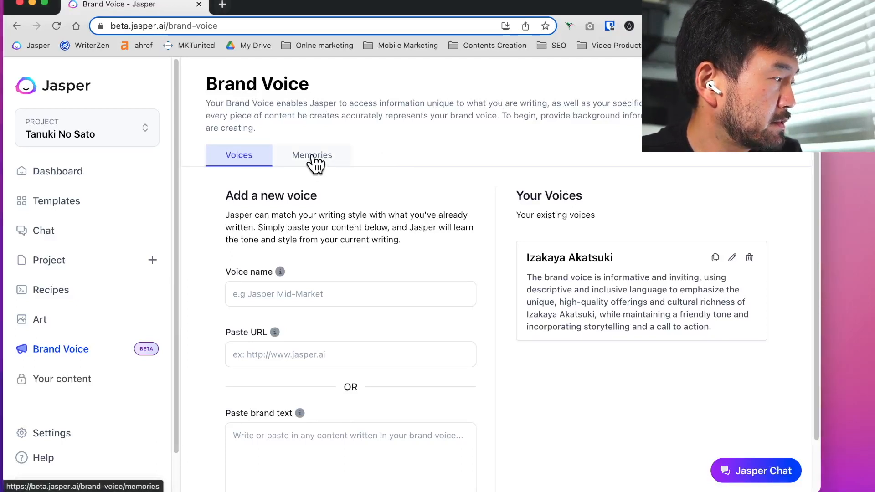
Start a new memory named 'Akatsuki Izakaya - features'.
{"action": "left_click", "coordinate": [311, 155]}
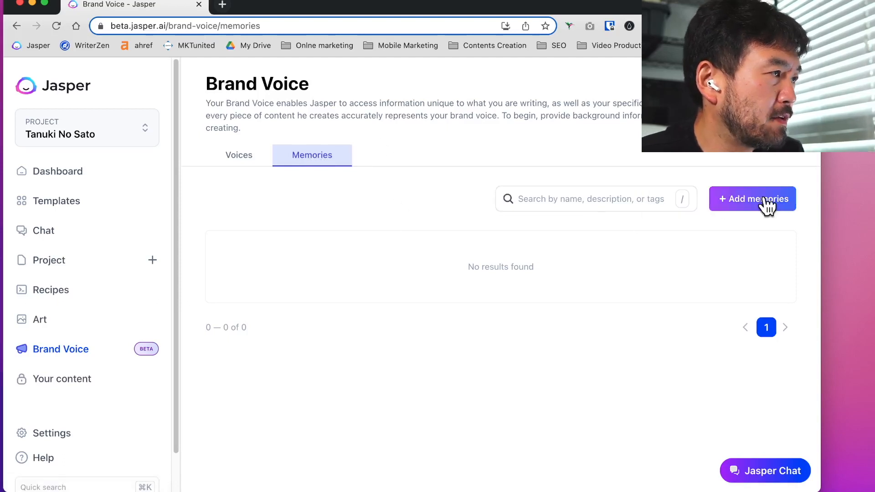
{"action": "left_click", "coordinate": [752, 199]}
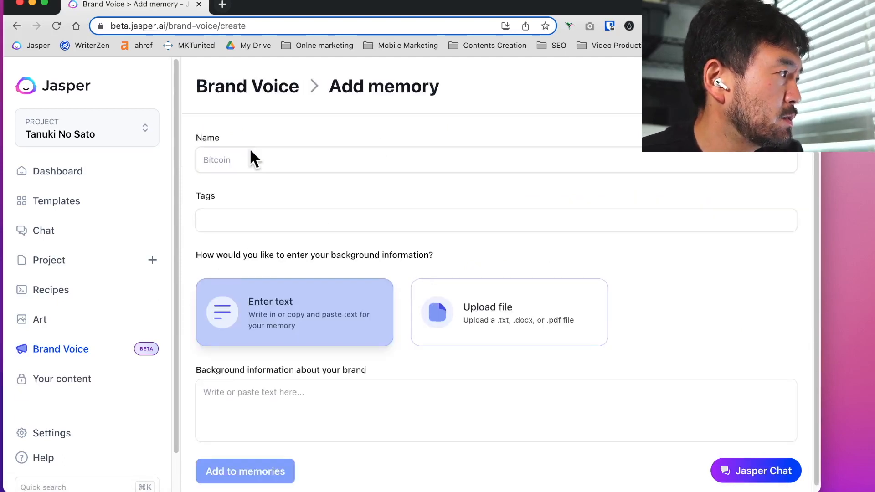
{"action": "left_click", "coordinate": [244, 471]}
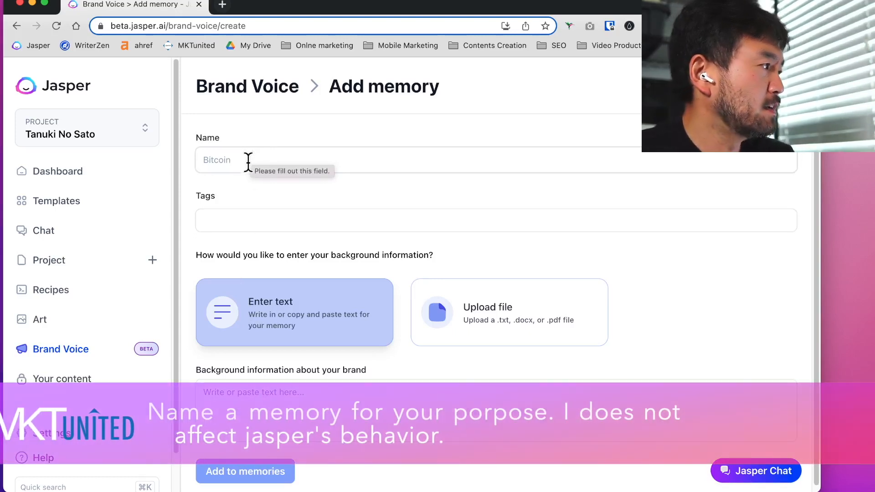
{"action": "type", "text": "A"}
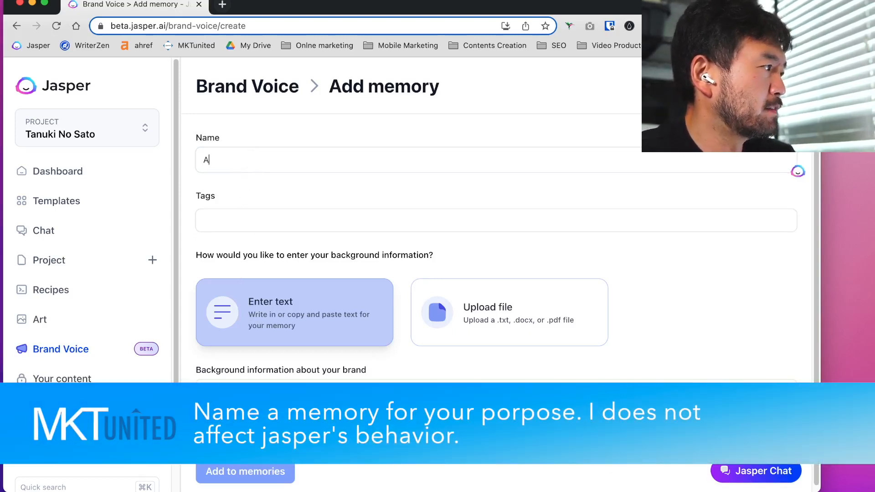
{"action": "type", "text": "katsuki Iza"}
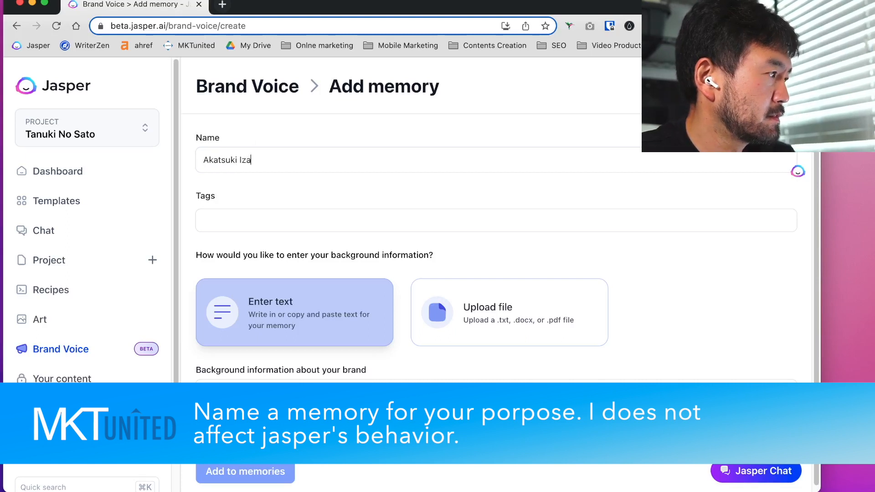
{"action": "type", "text": "kaya"}
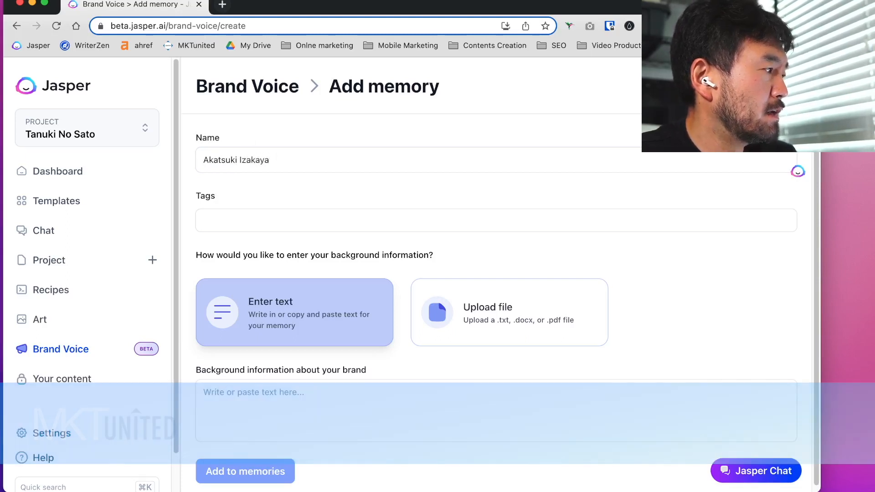
{"action": "type", "text": "- features"}
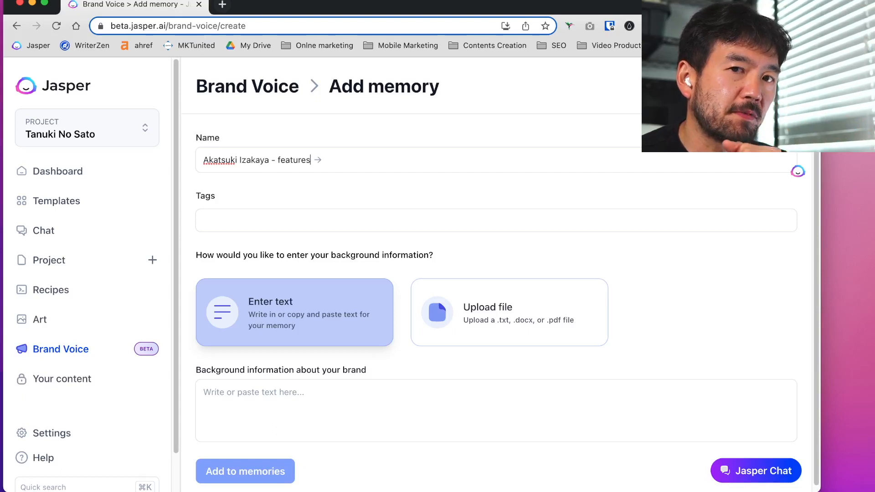
Tag it Product information, correct 'Japanese' spelling, and add to memories.
{"action": "left_click", "coordinate": [496, 220]}
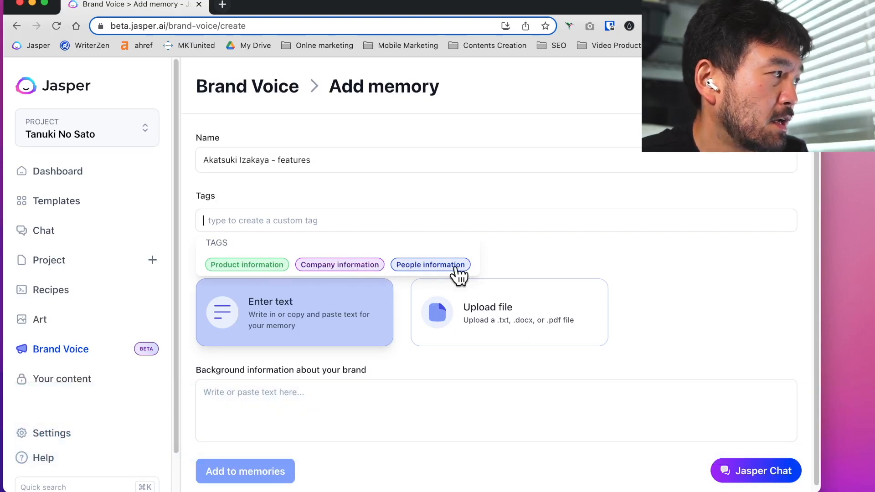
{"action": "mouse_move", "coordinate": [302, 276]}
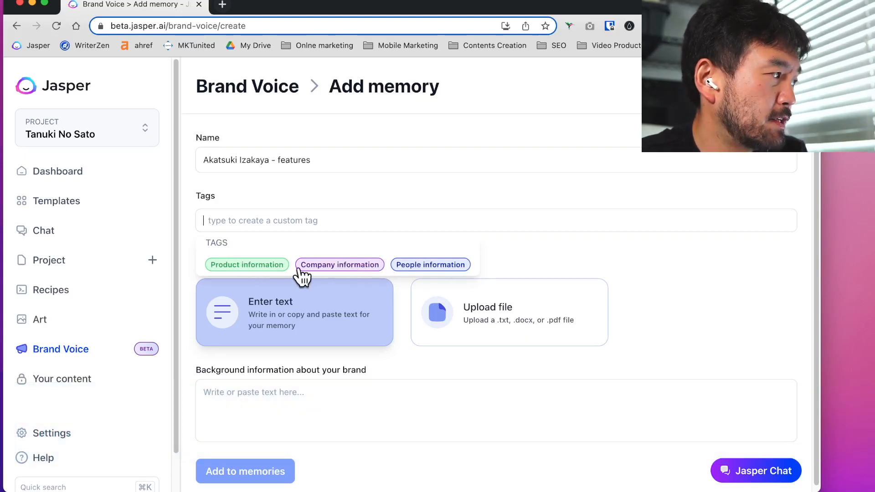
{"action": "mouse_move", "coordinate": [239, 267]}
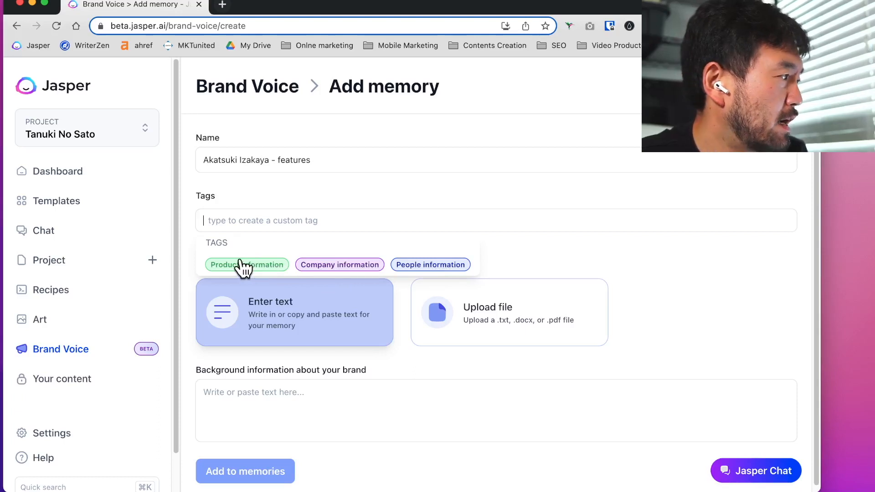
{"action": "left_click", "coordinate": [246, 264]}
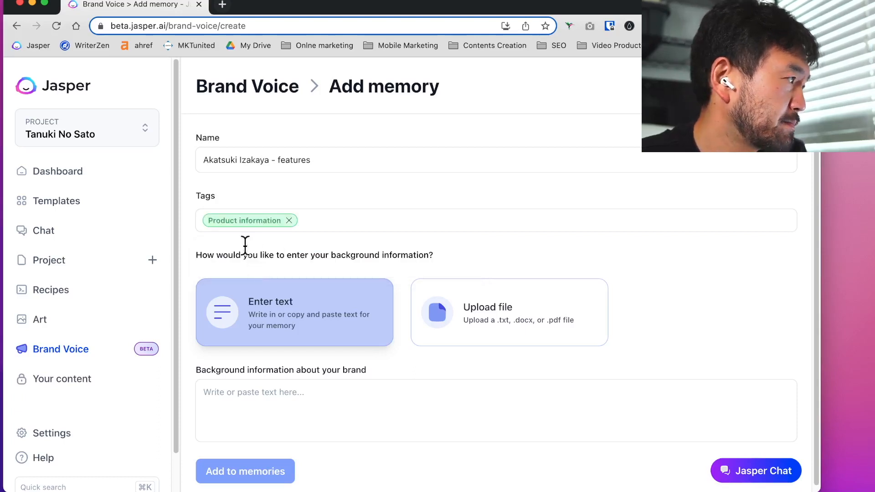
{"action": "mouse_move", "coordinate": [287, 332]}
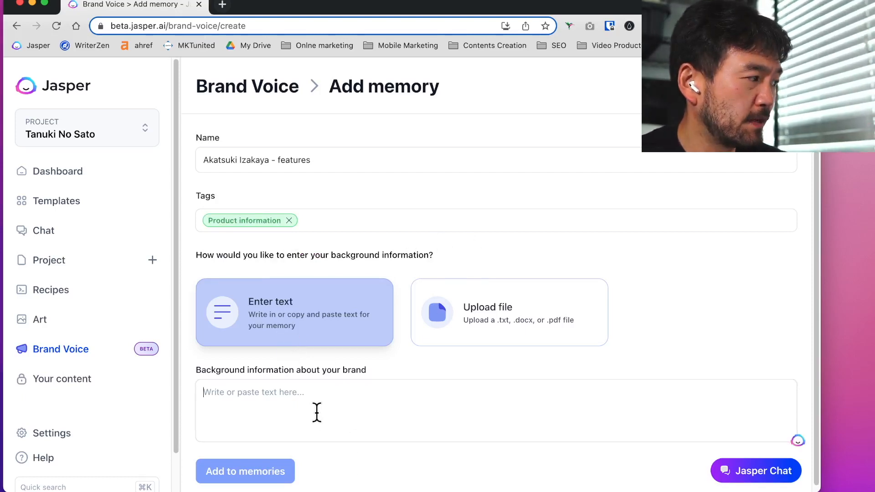
{"action": "mouse_move", "coordinate": [551, 330]}
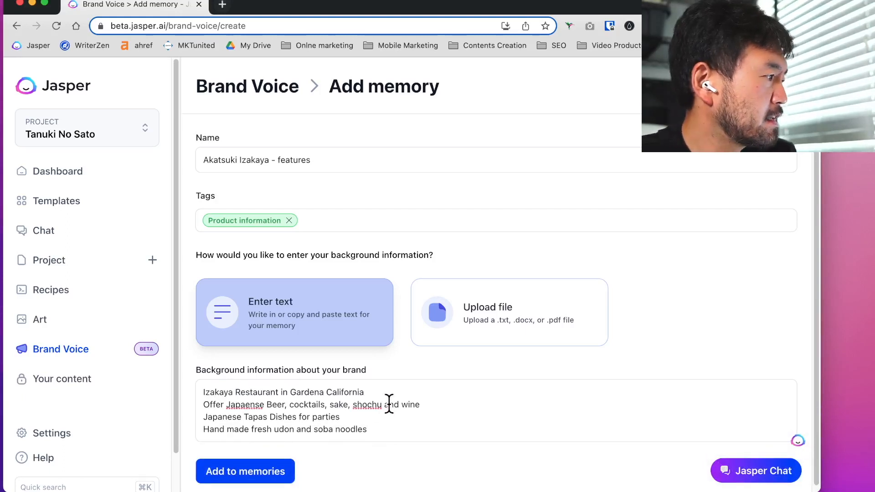
{"action": "right_click", "coordinate": [238, 405]}
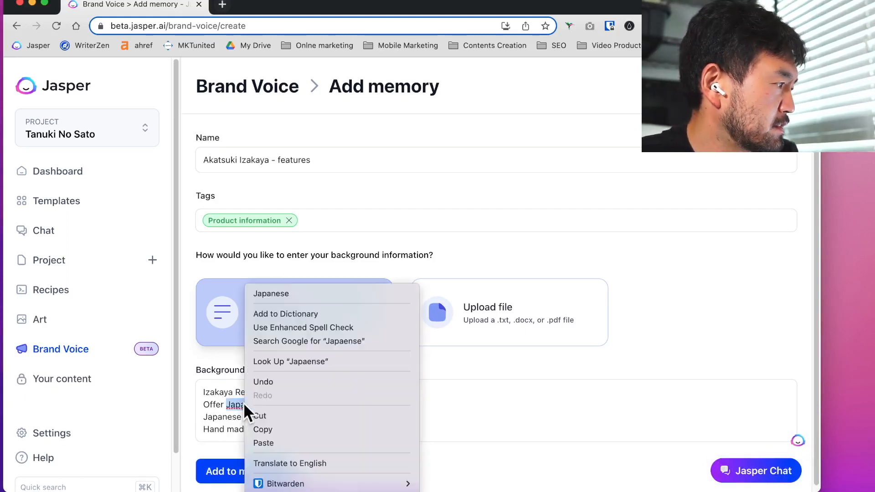
{"action": "left_click", "coordinate": [448, 416]}
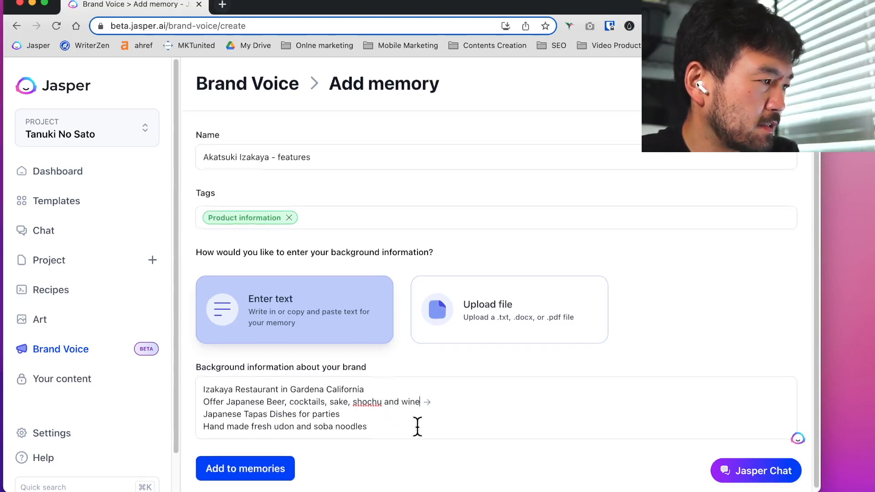
{"action": "left_click", "coordinate": [245, 468]}
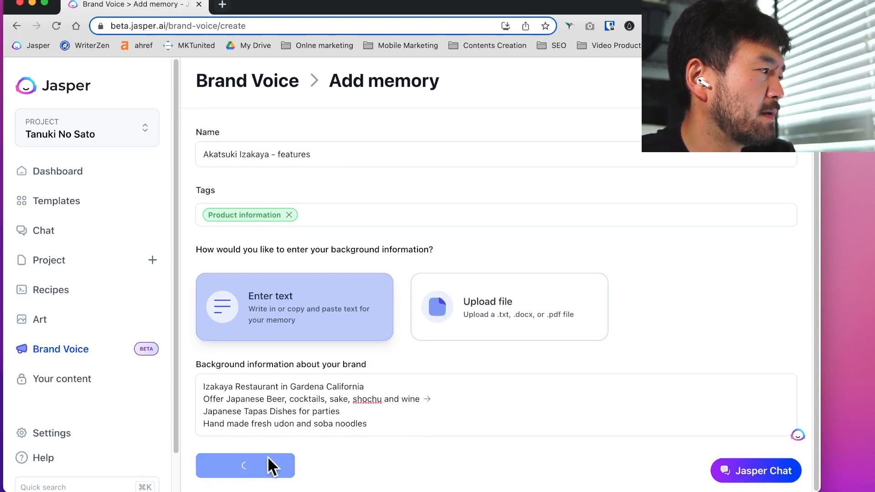
Leave memories and open the Tanuki No Sato project's documents.
{"action": "left_click", "coordinate": [244, 466]}
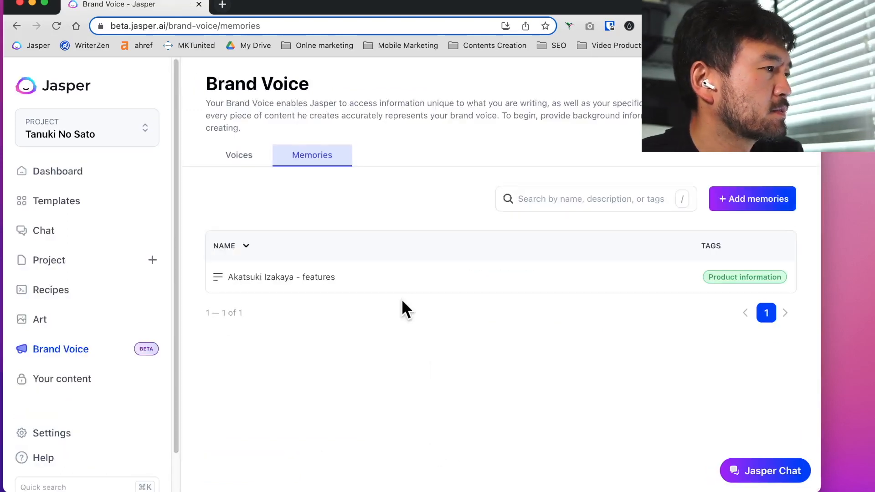
{"action": "mouse_move", "coordinate": [539, 277]}
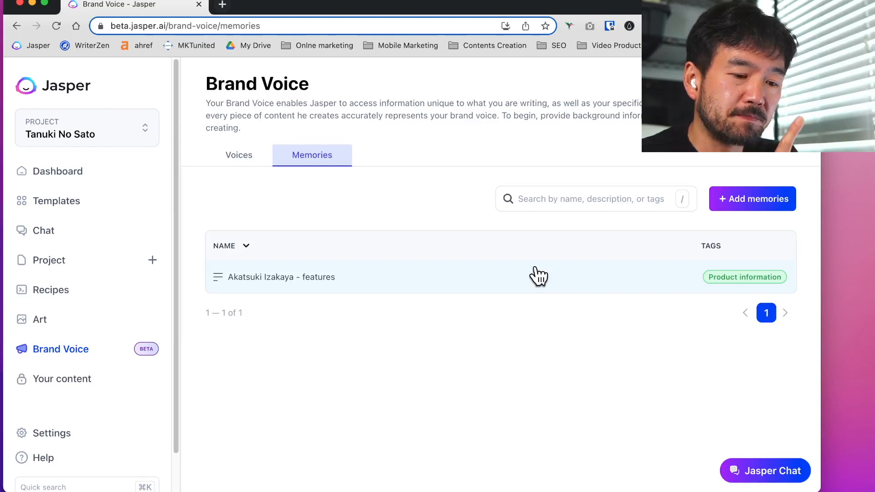
{"action": "mouse_move", "coordinate": [442, 374]}
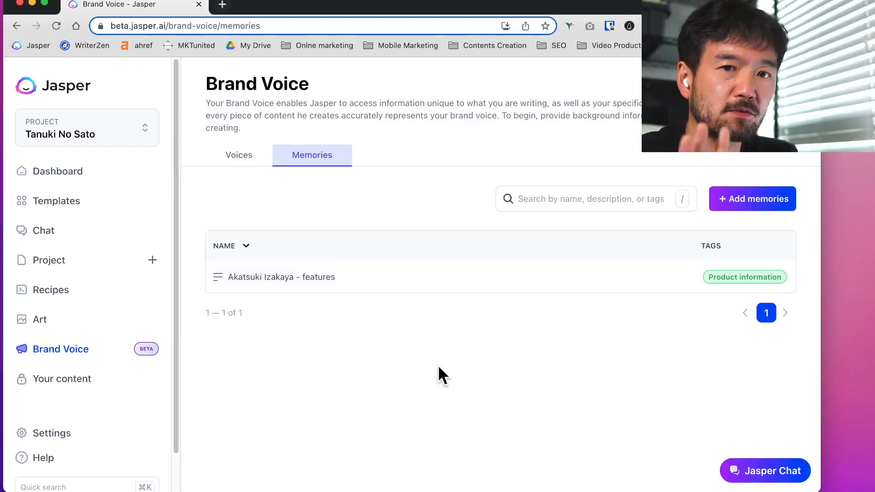
{"action": "mouse_move", "coordinate": [288, 248]}
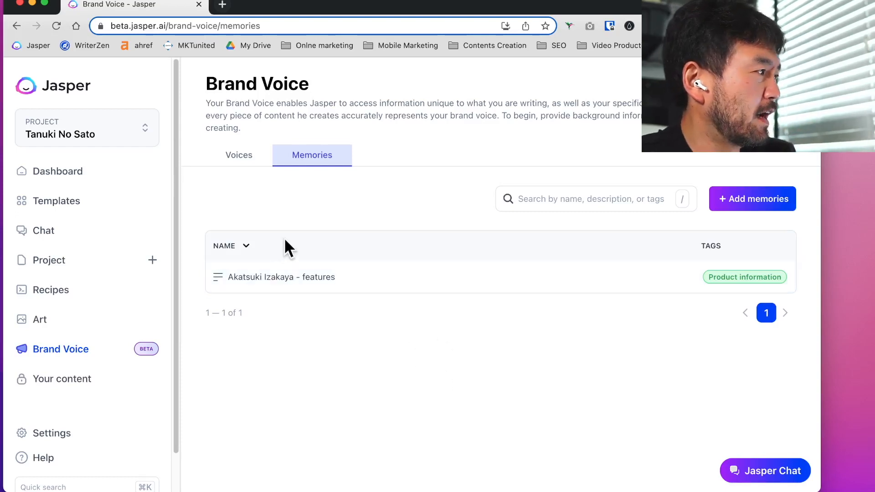
{"action": "mouse_move", "coordinate": [252, 220]}
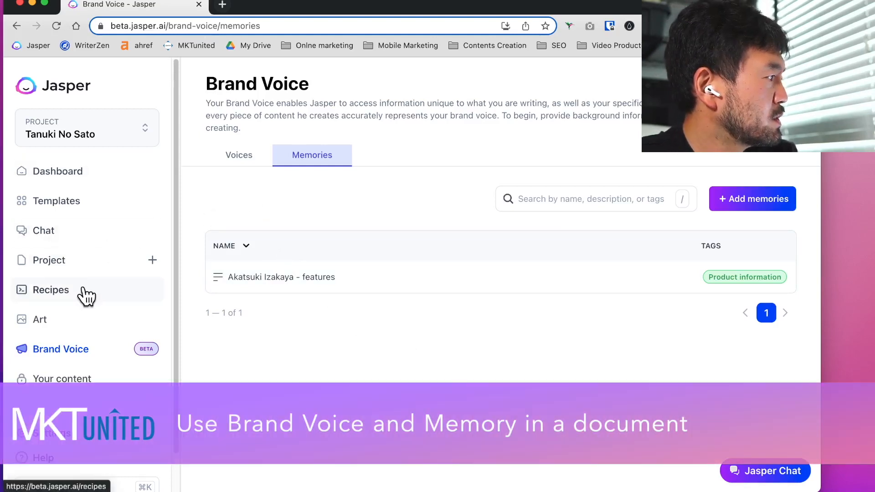
{"action": "mouse_move", "coordinate": [496, 217]}
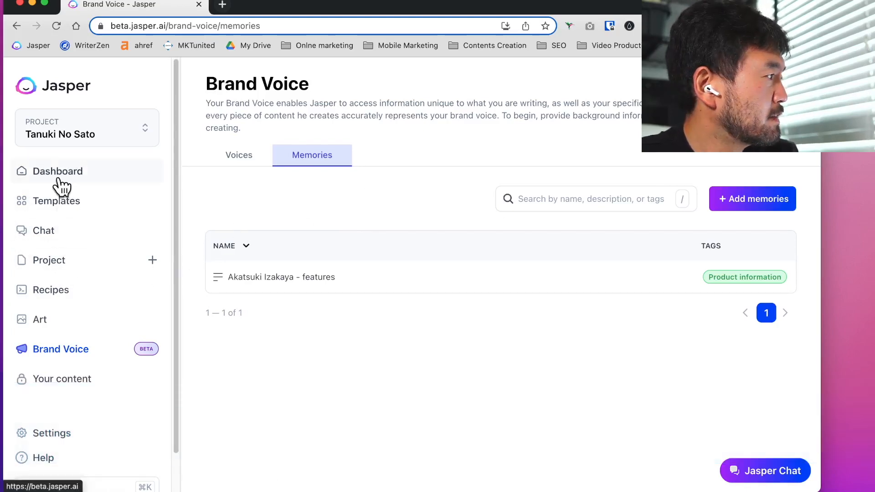
{"action": "mouse_move", "coordinate": [64, 175]}
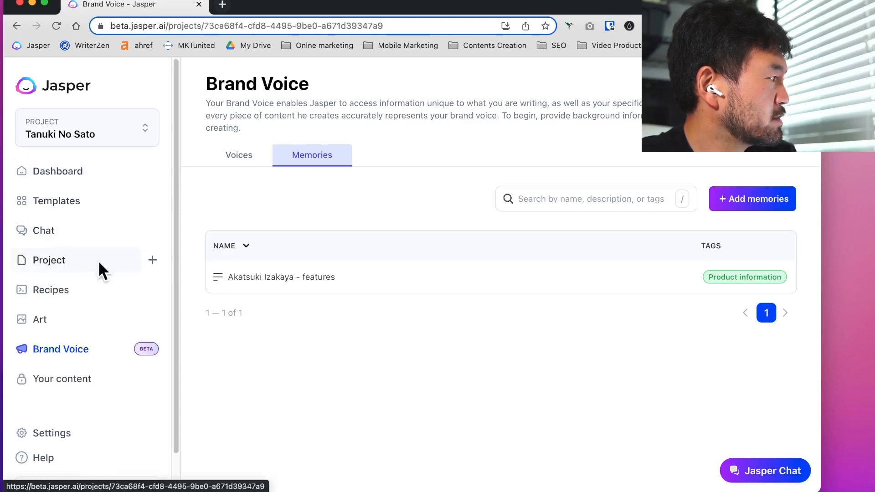
{"action": "left_click", "coordinate": [48, 260]}
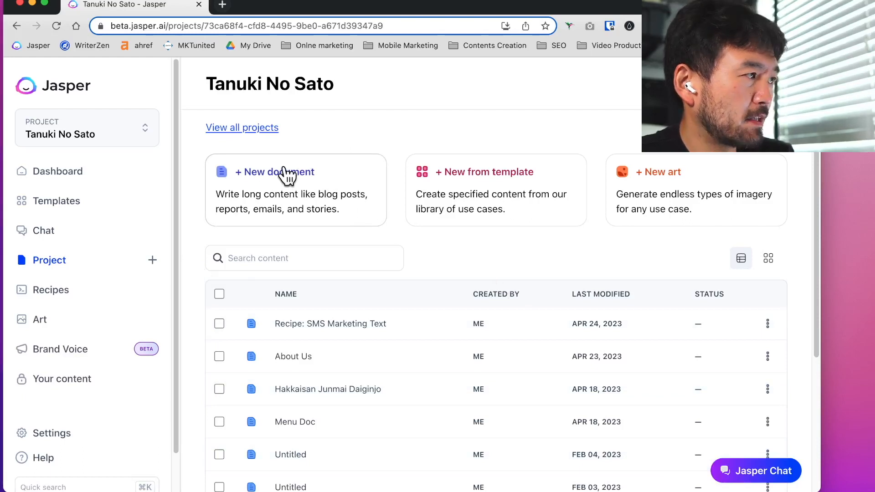
Create a new document in Chat mode with prompt 'Write invitation email campaign for lunch'.
{"action": "left_click", "coordinate": [274, 172]}
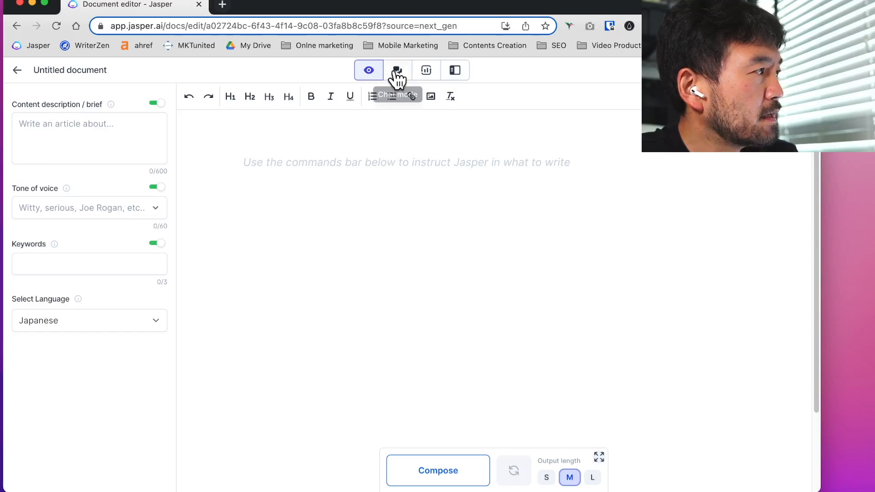
{"action": "left_click", "coordinate": [396, 71]}
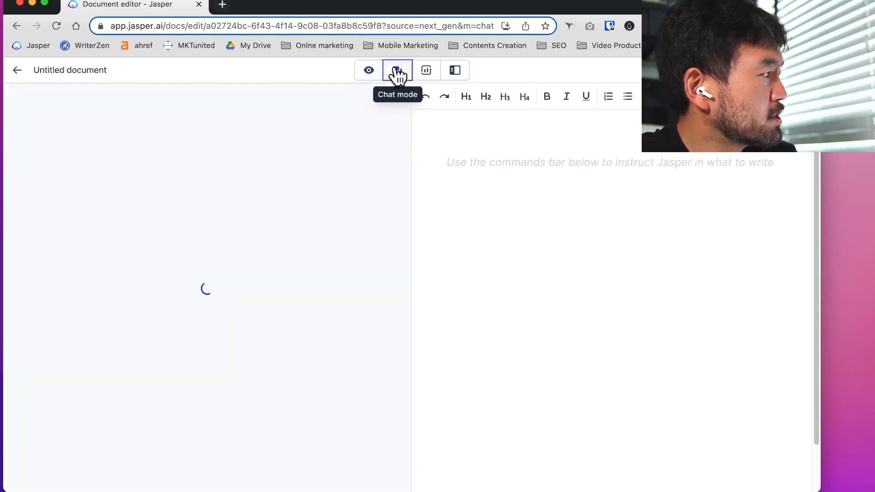
{"action": "left_click", "coordinate": [397, 70]}
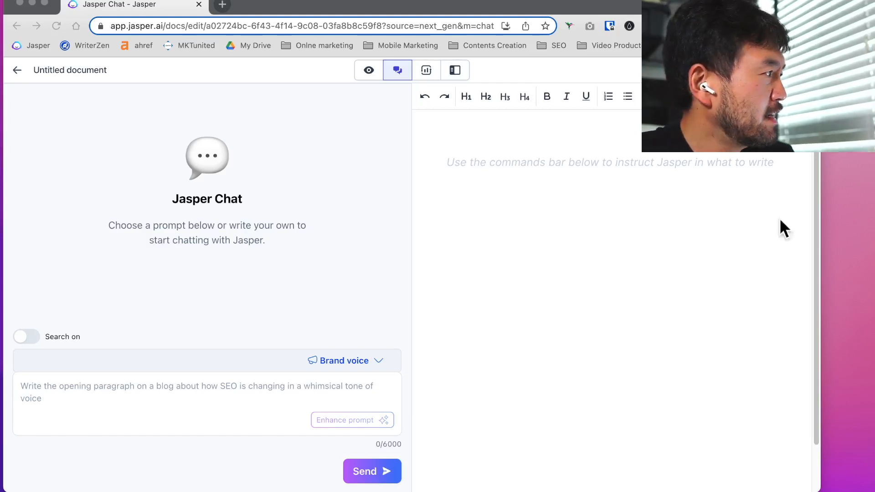
{"action": "mouse_move", "coordinate": [523, 232]}
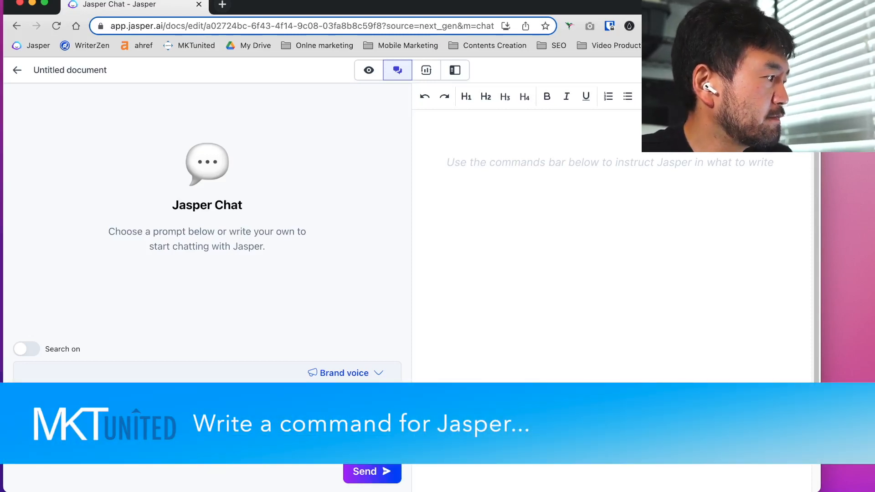
{"action": "type", "text": "Write invitation email campaigns for lunch"}
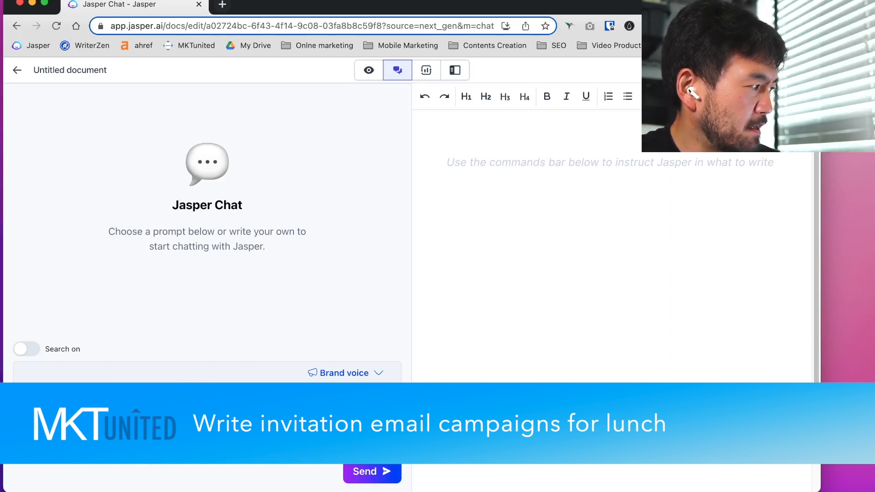
{"action": "type", "text": "Write invitation email campaign for lunch"}
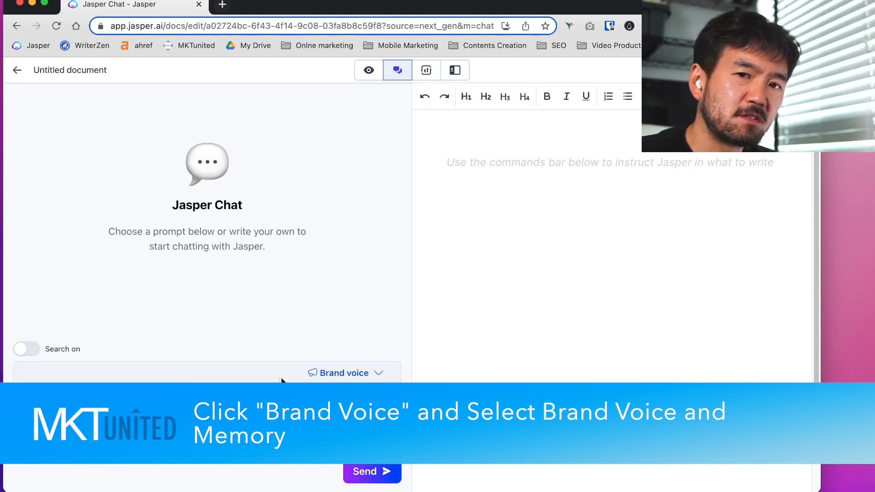
Attach the Izakaya Akatsuki voice and Akatsuki Izakaya - features memory to the chat.
{"action": "left_click", "coordinate": [342, 373]}
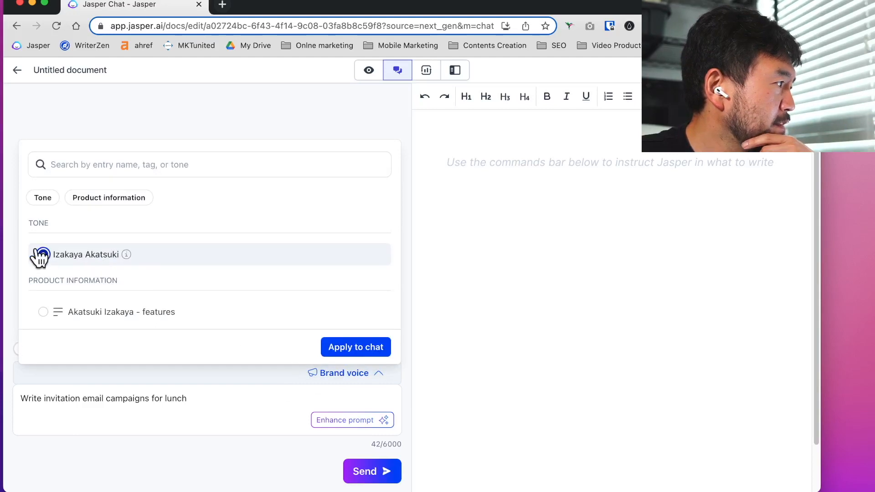
{"action": "left_click", "coordinate": [43, 312]}
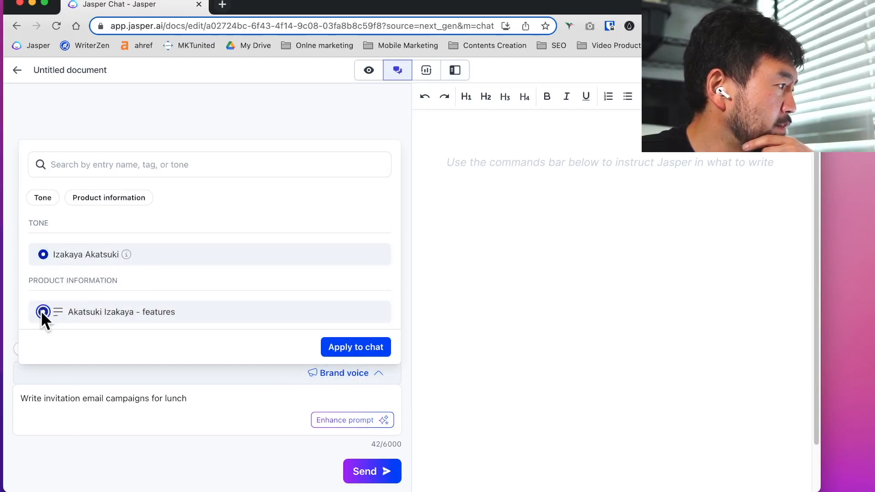
{"action": "left_click", "coordinate": [356, 346]}
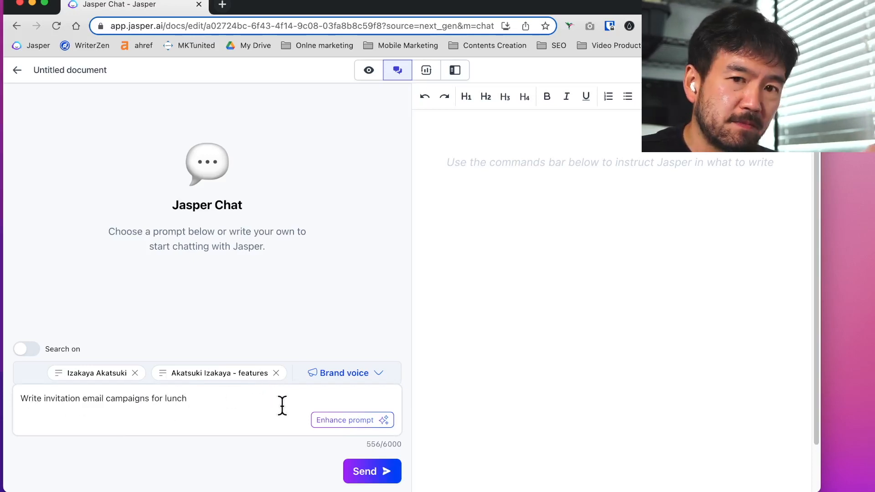
{"action": "mouse_move", "coordinate": [351, 420]}
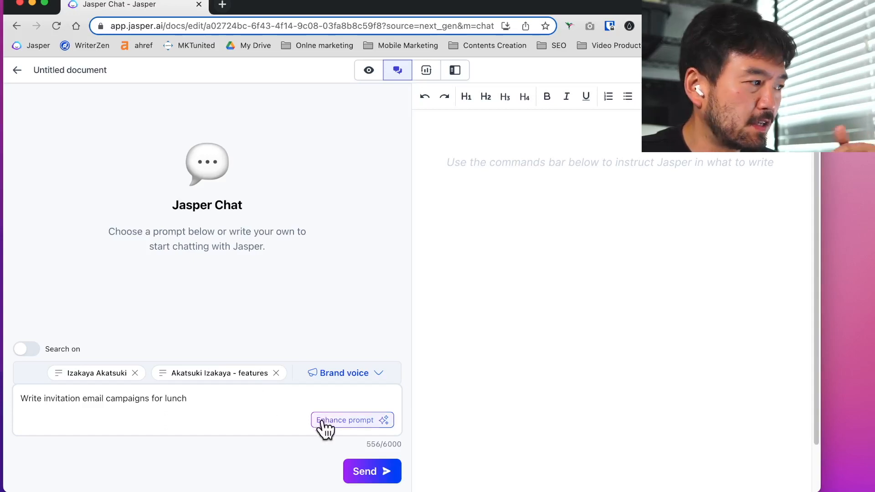
{"action": "mouse_move", "coordinate": [372, 471]}
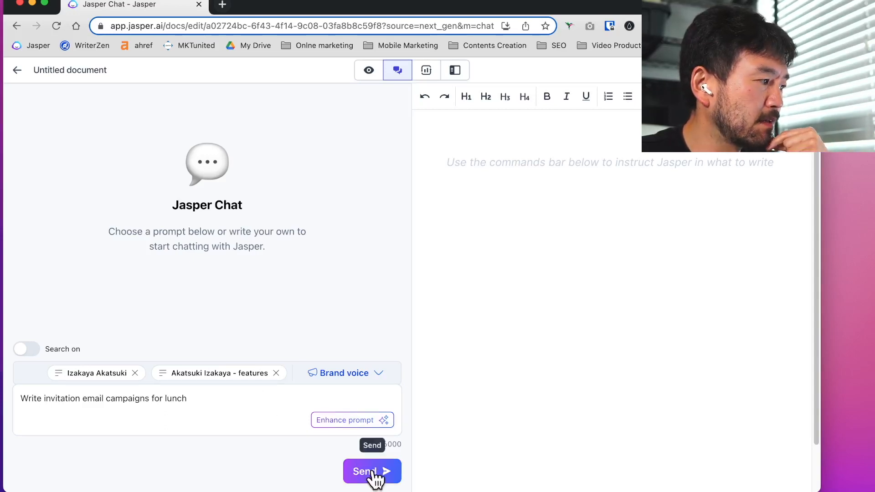
Send the prompt and review the generated lunch invitation email.
{"action": "left_click", "coordinate": [372, 471]}
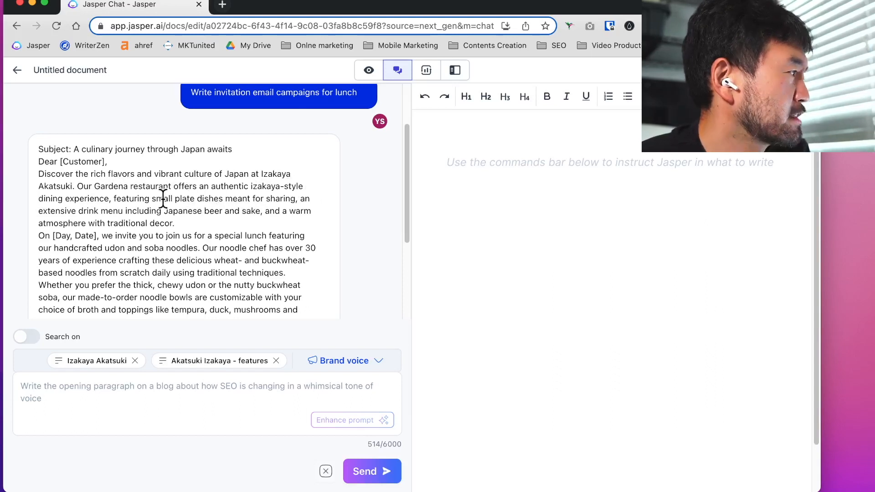
{"action": "mouse_move", "coordinate": [224, 200]}
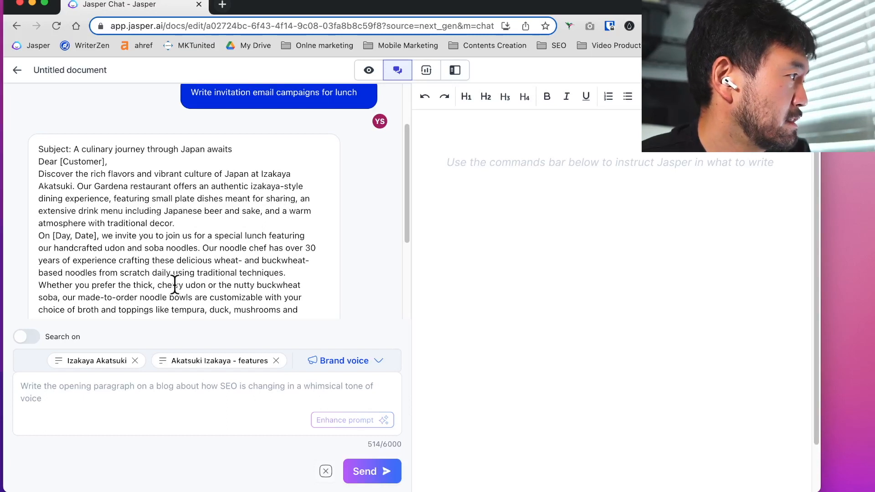
{"action": "mouse_move", "coordinate": [339, 361]}
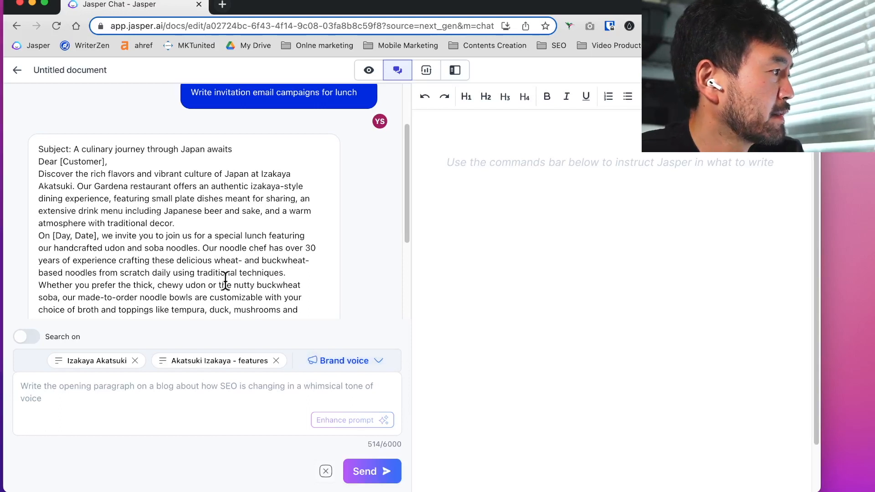
{"action": "scroll", "scroll_direction": "down", "scroll_amount": 3}
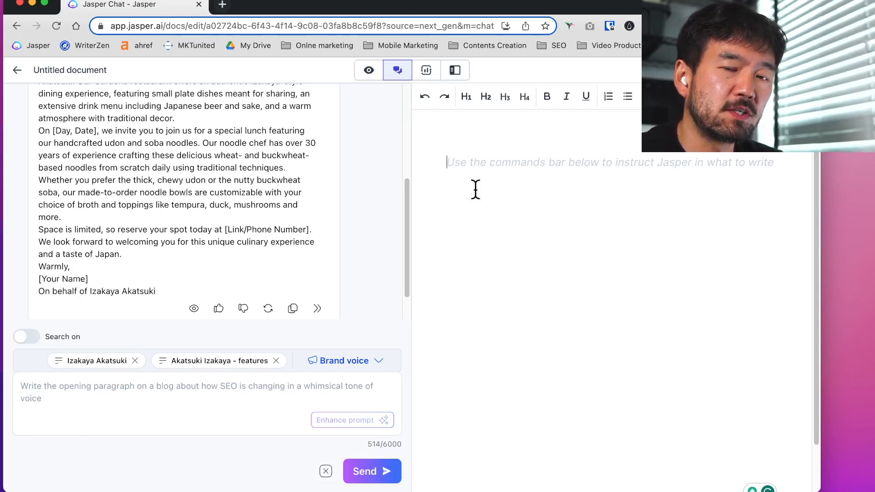
{"action": "mouse_move", "coordinate": [218, 308]}
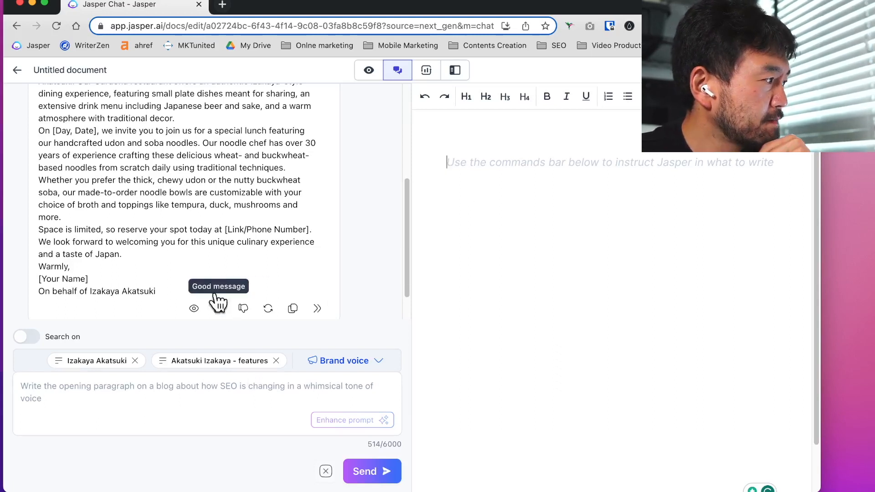